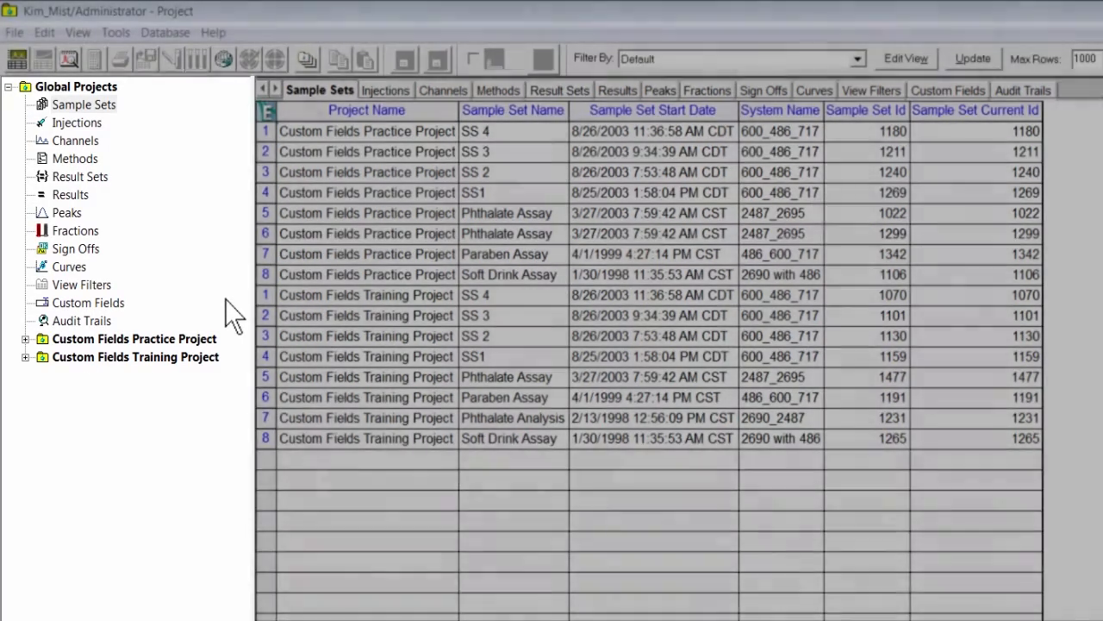
Show results from all projects sorted by sample name and select the Coffee result.
left_click(617, 90)
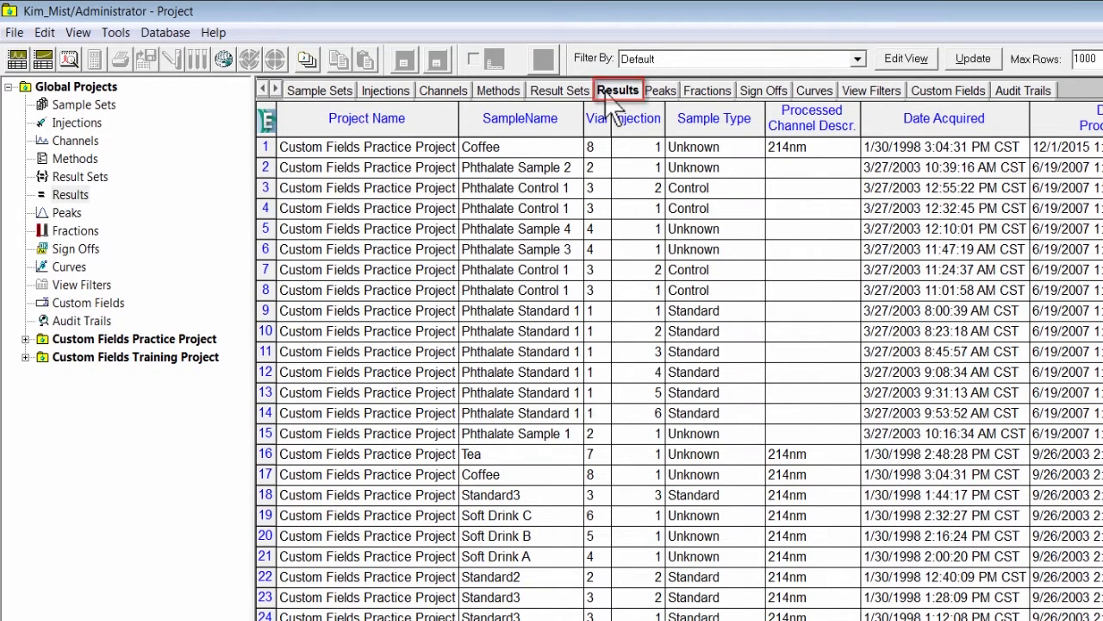
mouse_move(624, 86)
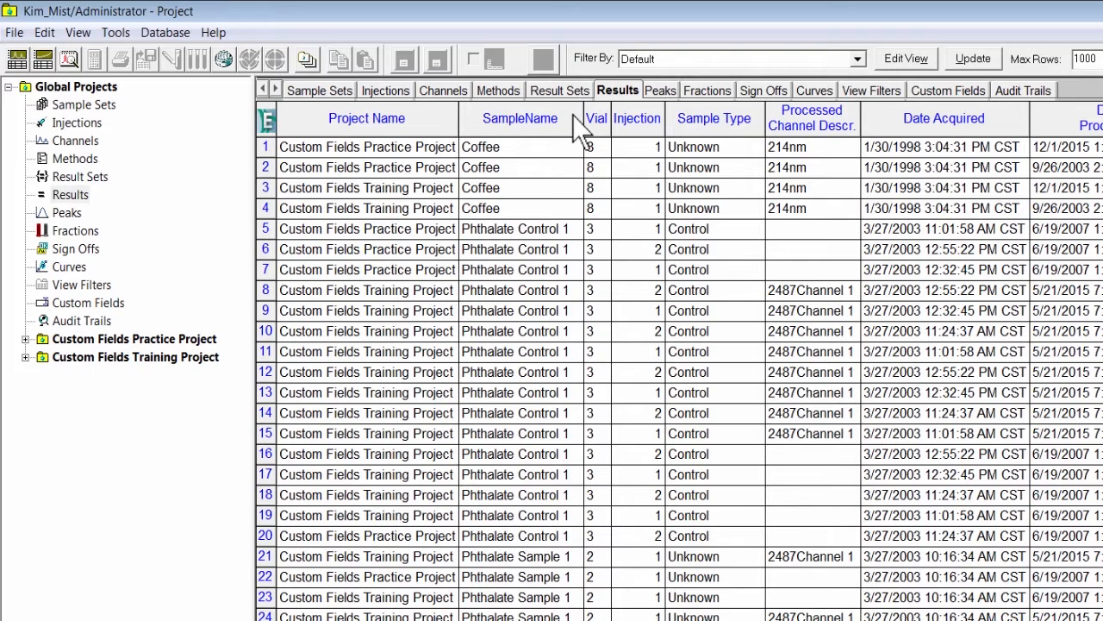
left_click(265, 146)
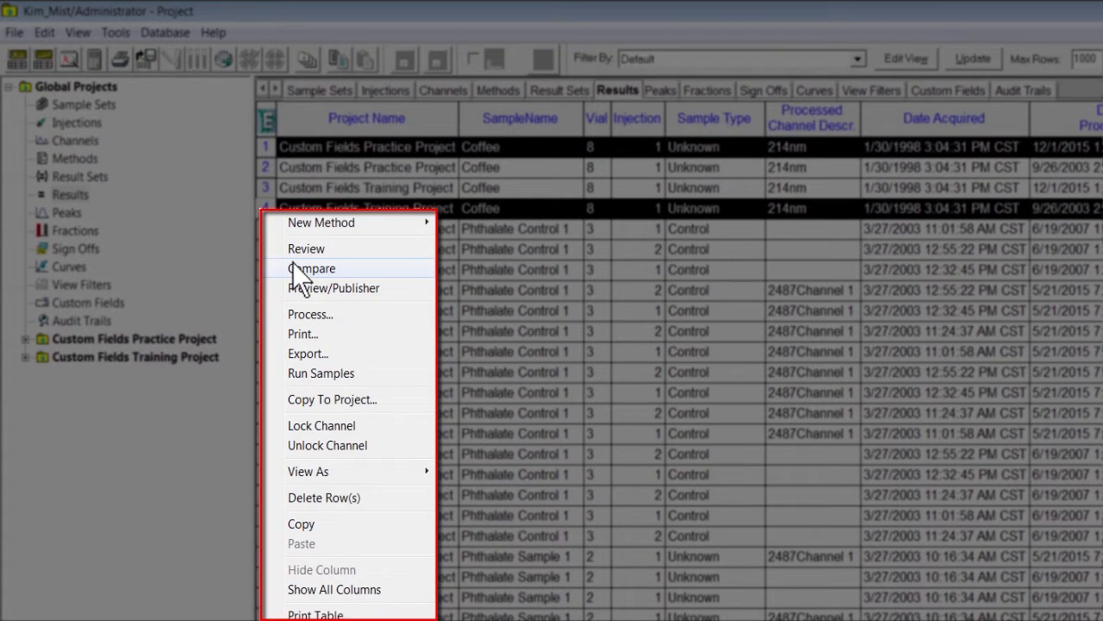
Compare the selected Coffee results and maximize the Compare Main Window.
left_click(312, 269)
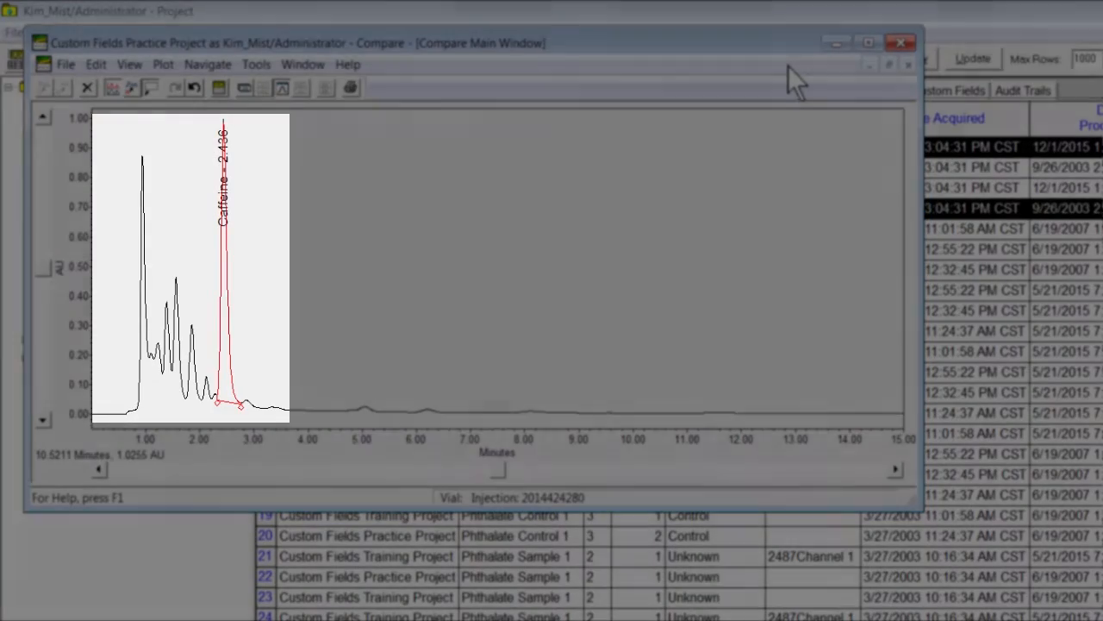
left_click(866, 39)
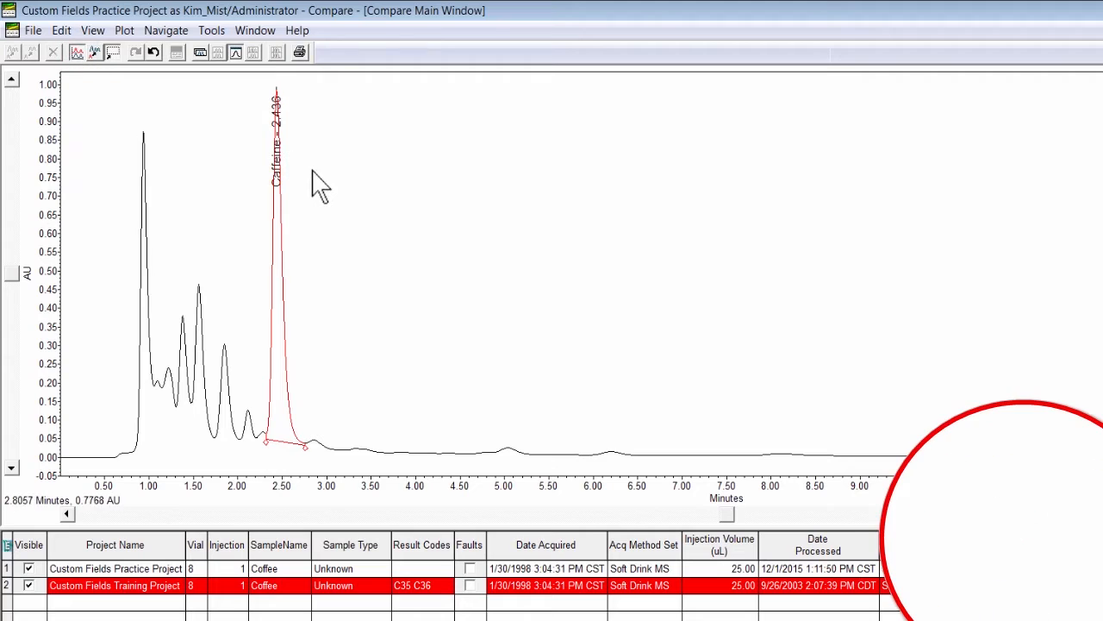
Bring up Plot Properties for the compare chromatogram and show the Overlay settings.
right_click(318, 181)
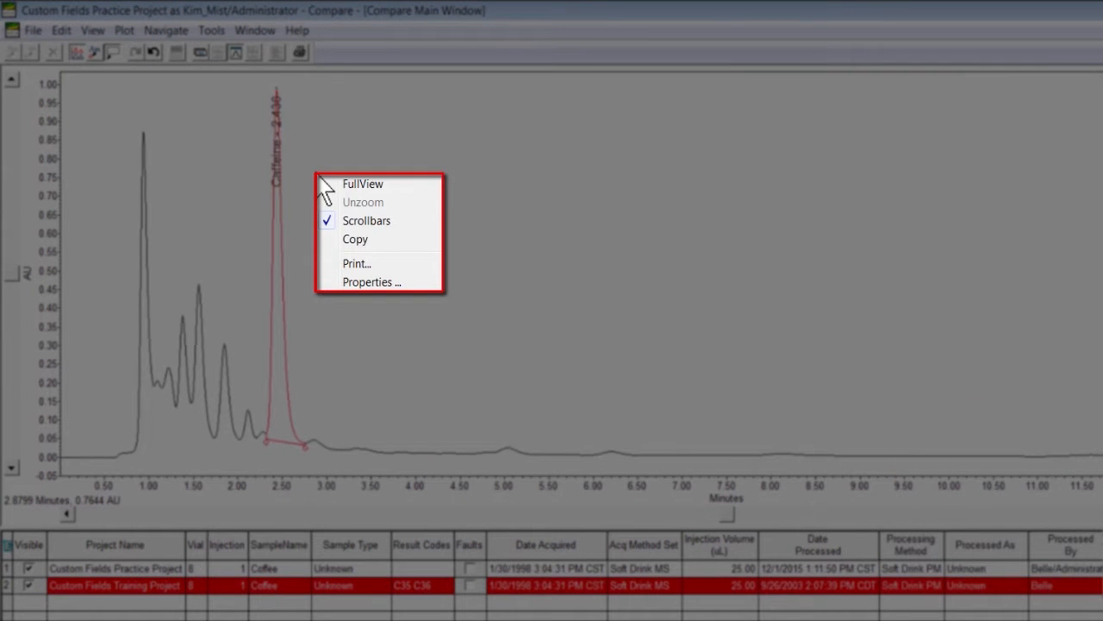
mouse_move(335, 296)
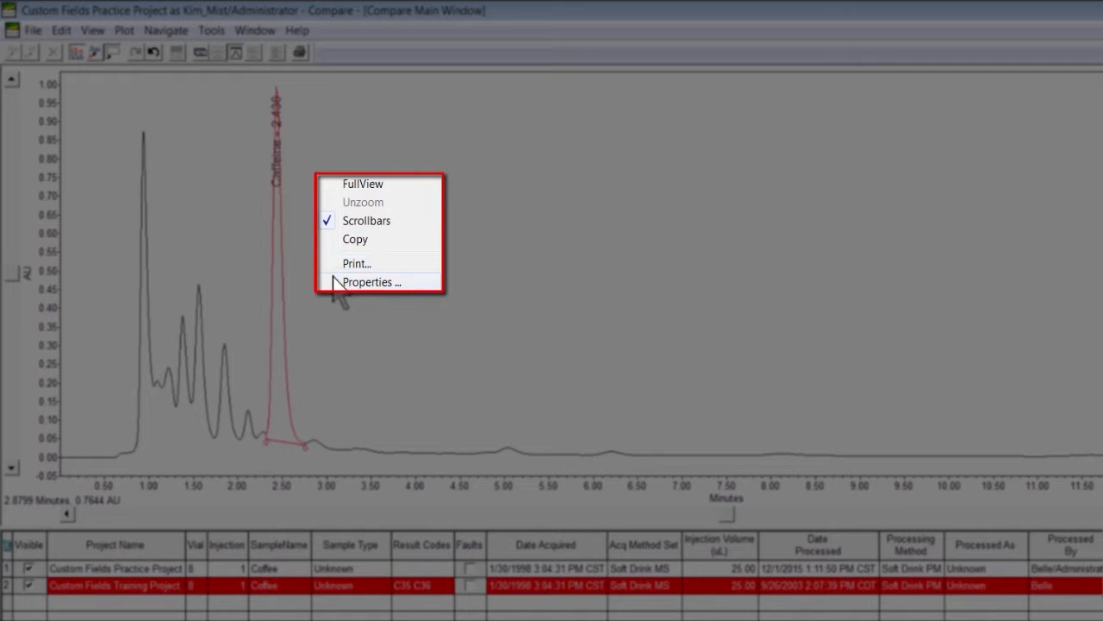
left_click(371, 283)
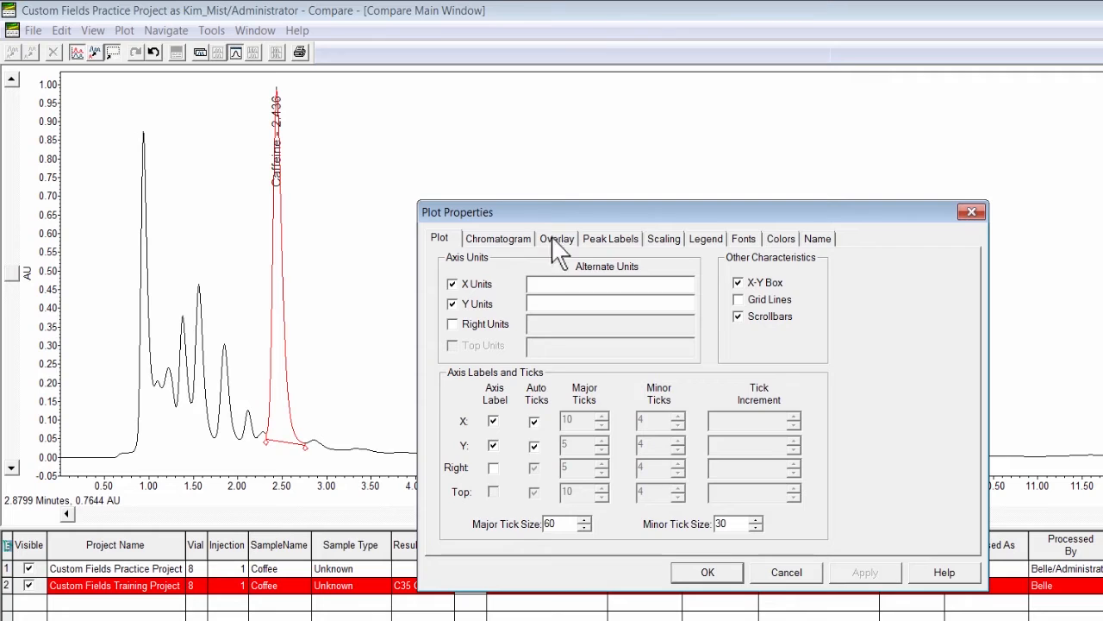
left_click(557, 238)
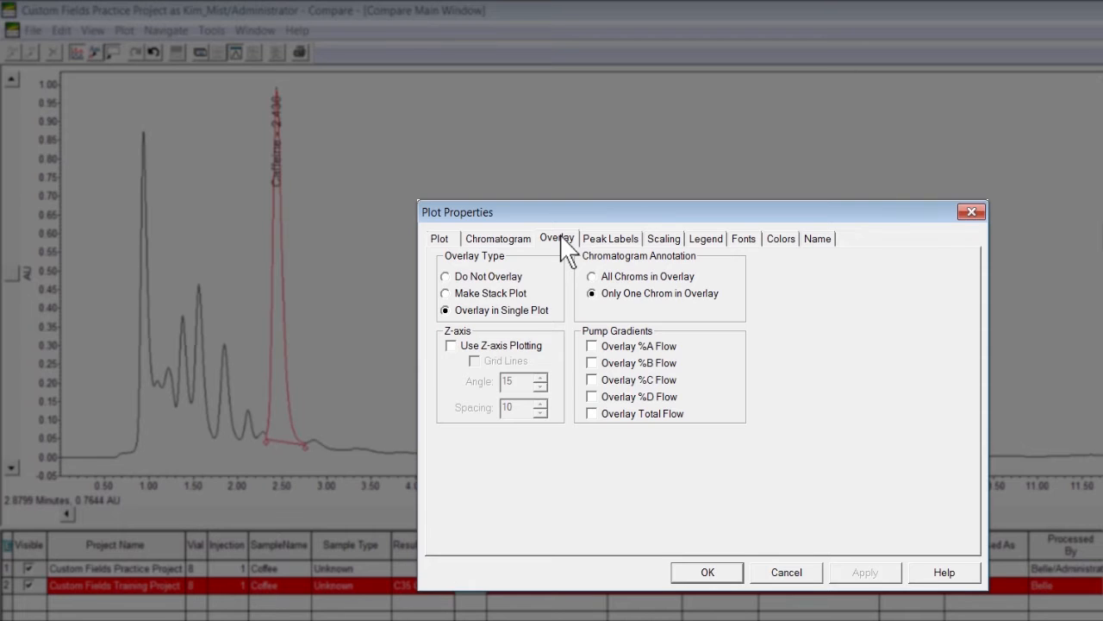
mouse_move(474, 353)
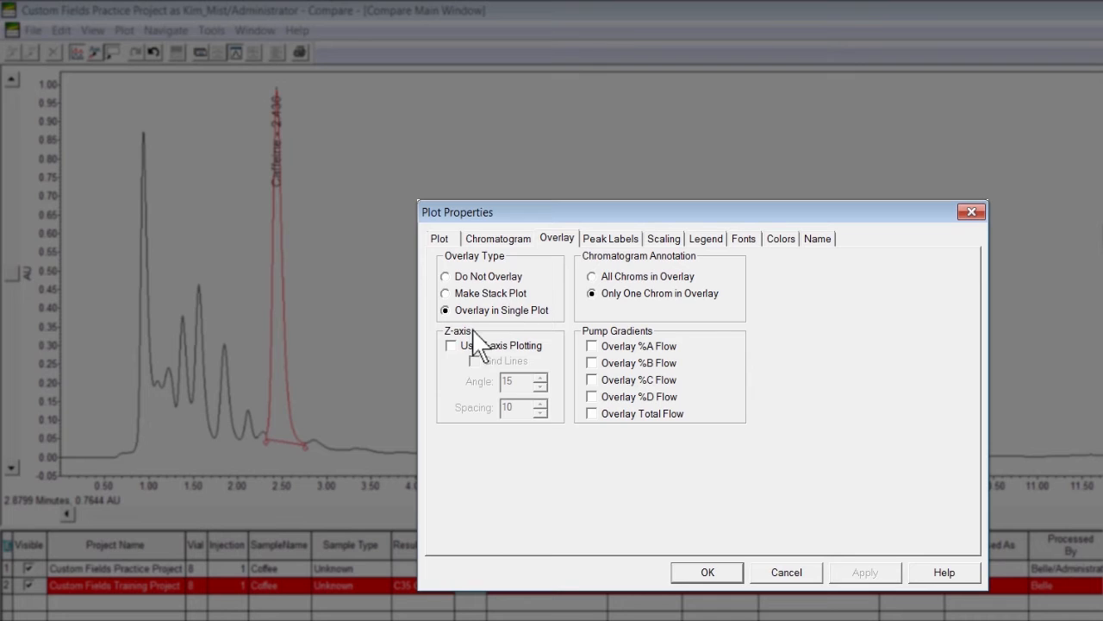
Enable Z-axis plotting at angle 90, spacing 5, annotate All Chroms in Overlay, and apply.
left_click(452, 345)
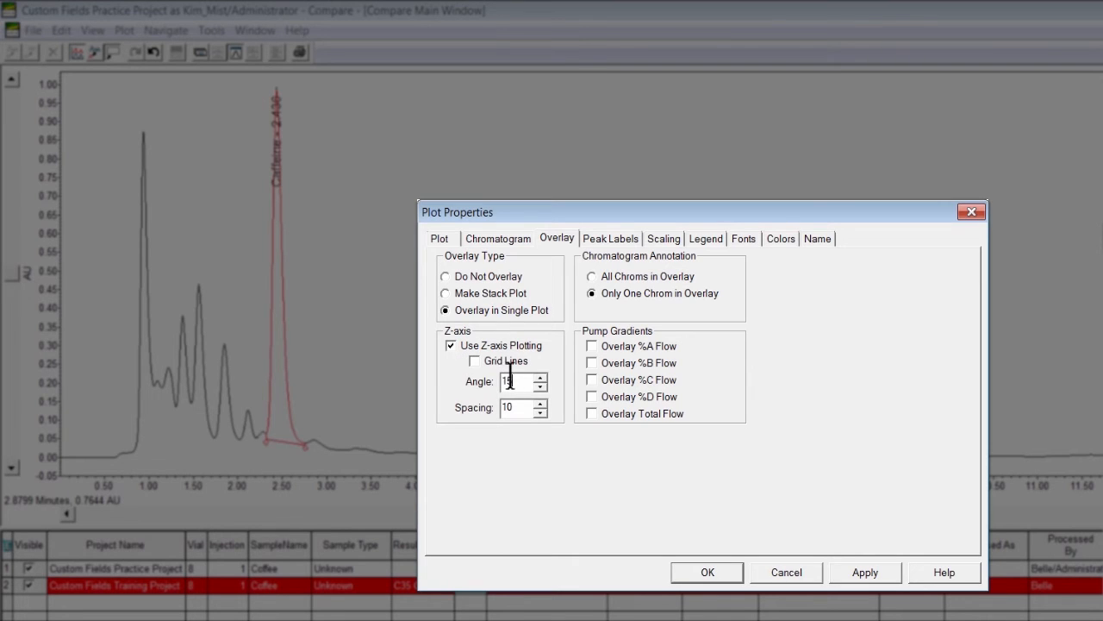
type("90")
left_click(524, 408)
type("5")
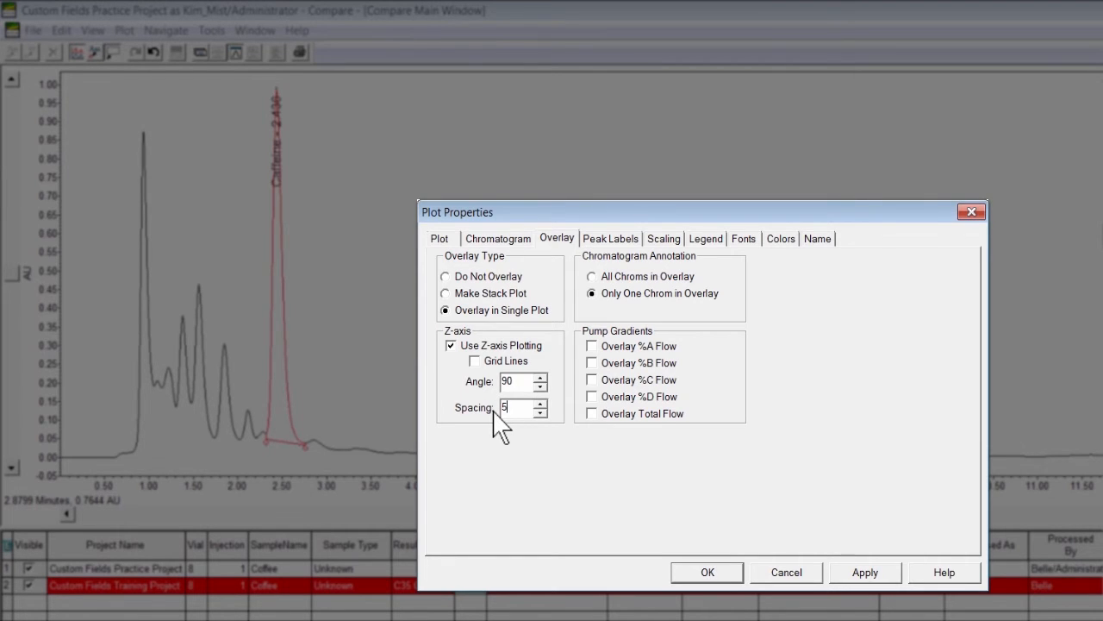
mouse_move(604, 284)
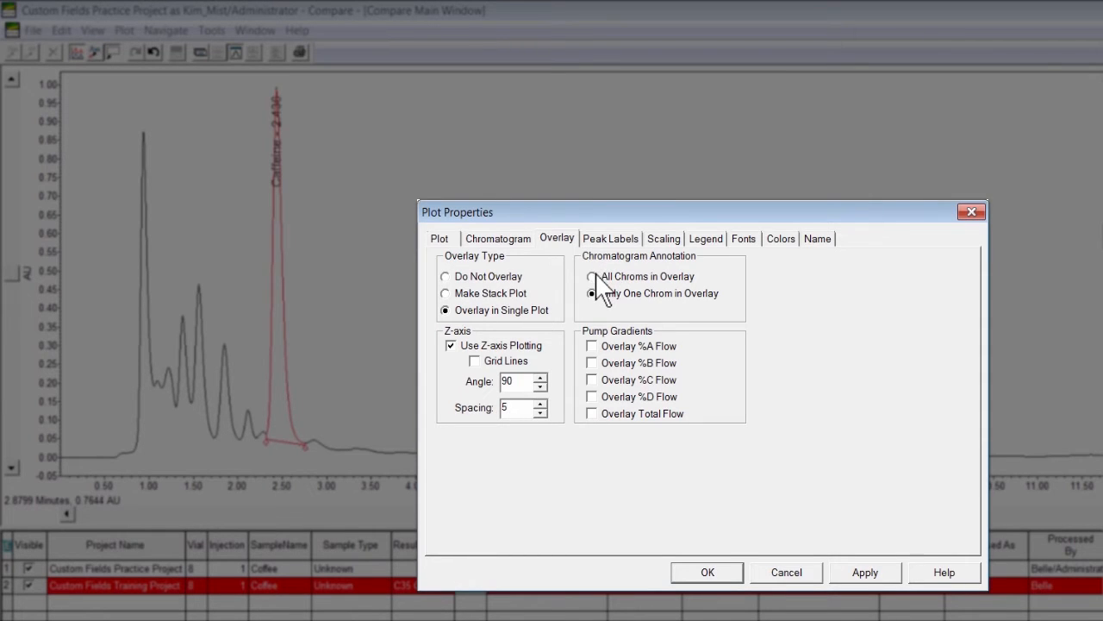
left_click(589, 276)
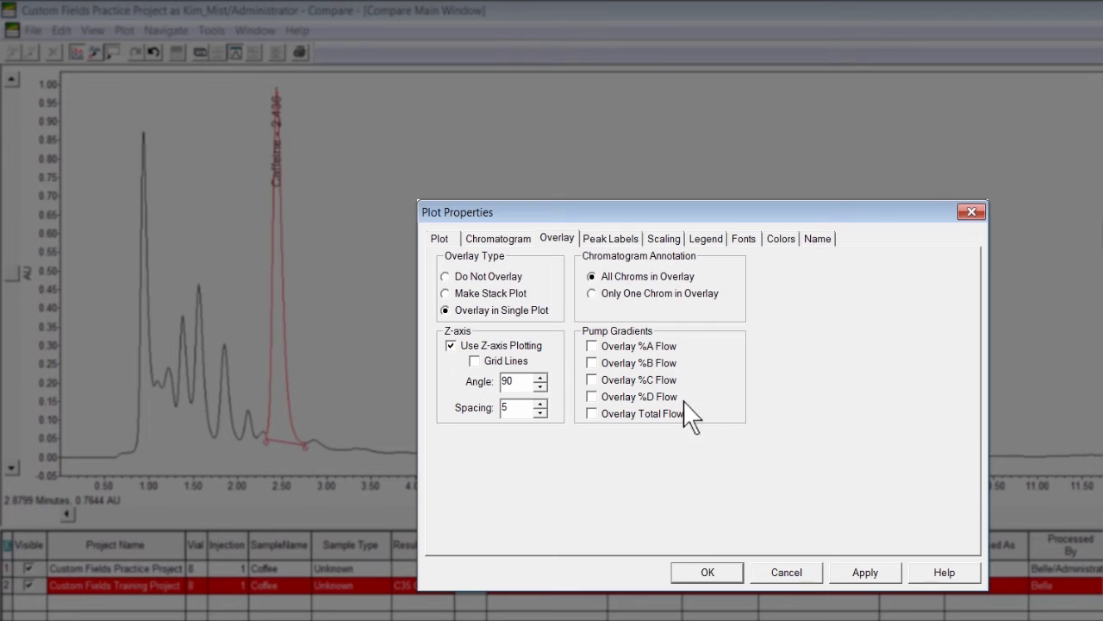
left_click(707, 572)
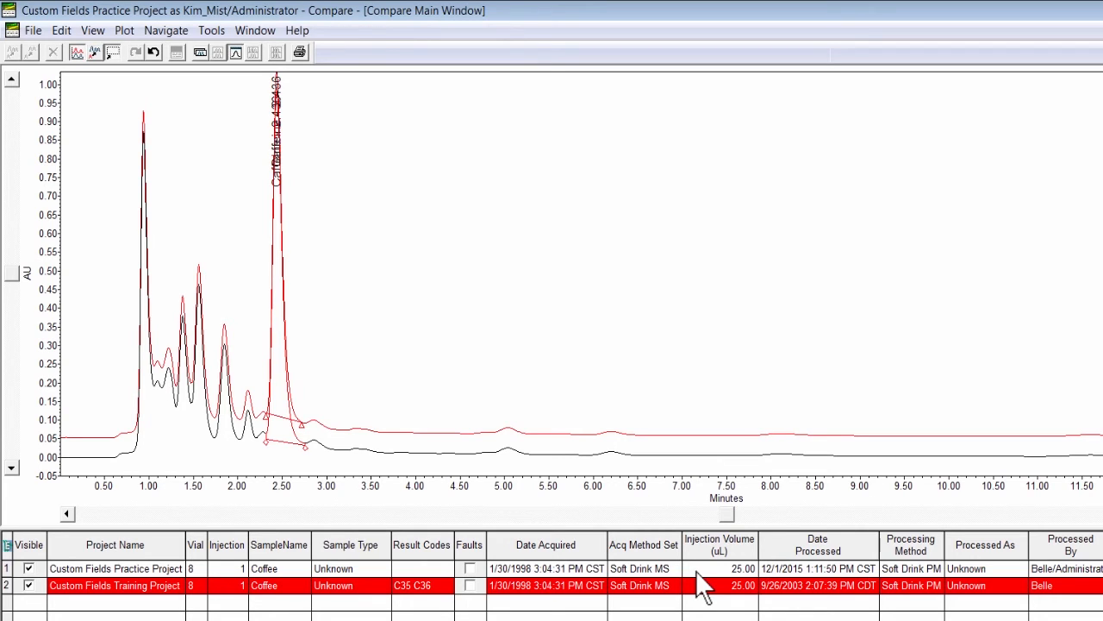
mouse_move(493, 331)
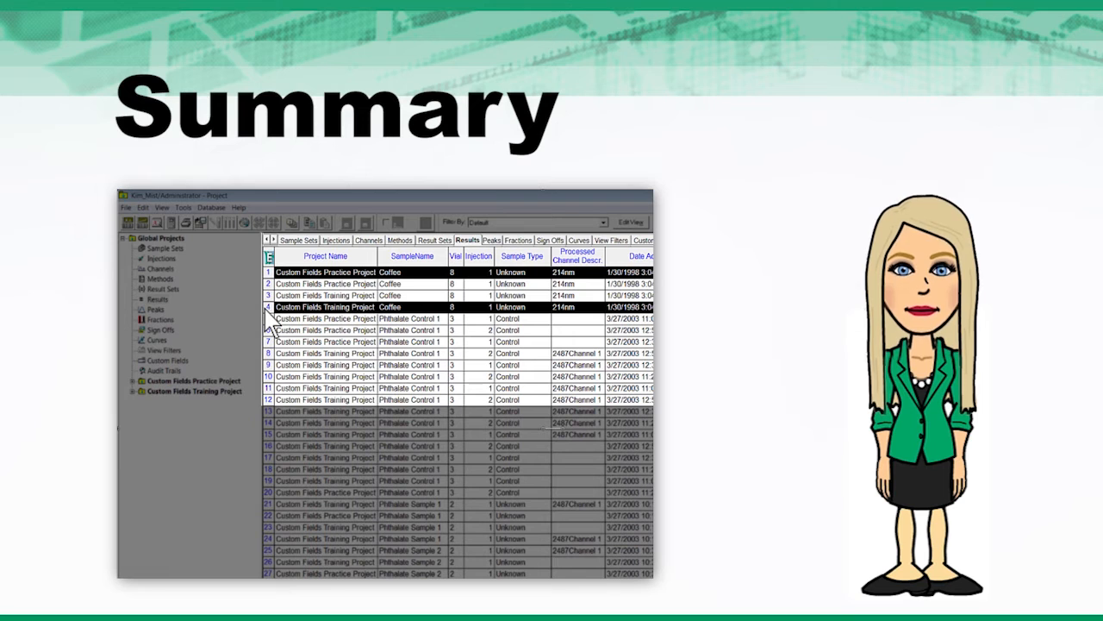
Bring up the context menu on the staggered overlay plot to review options.
right_click(326, 307)
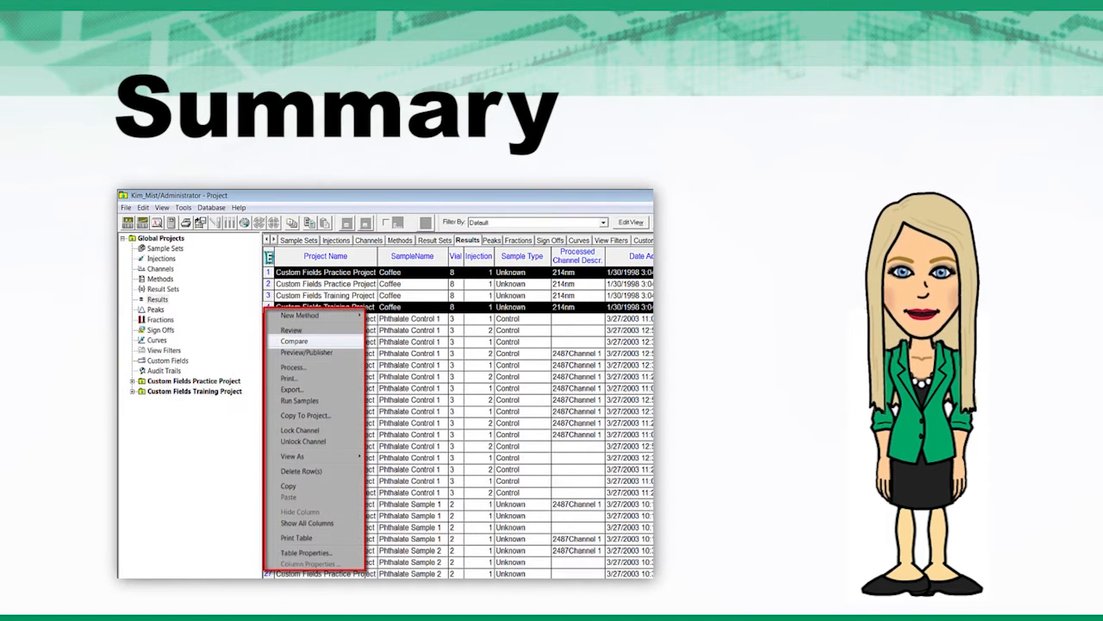